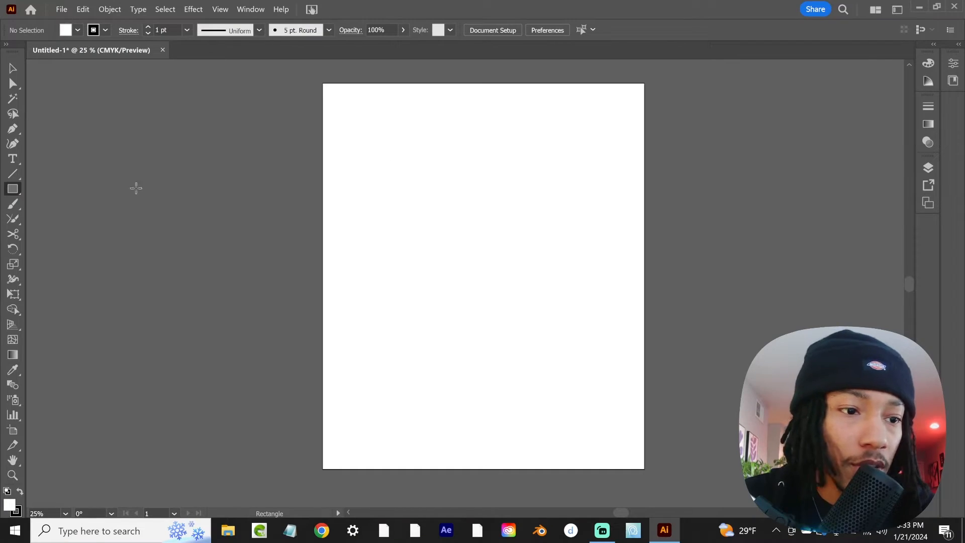
Draw a small square near the artboard's top and rotate it 45° into a diamond
left_click_drag(402, 162, 444, 198)
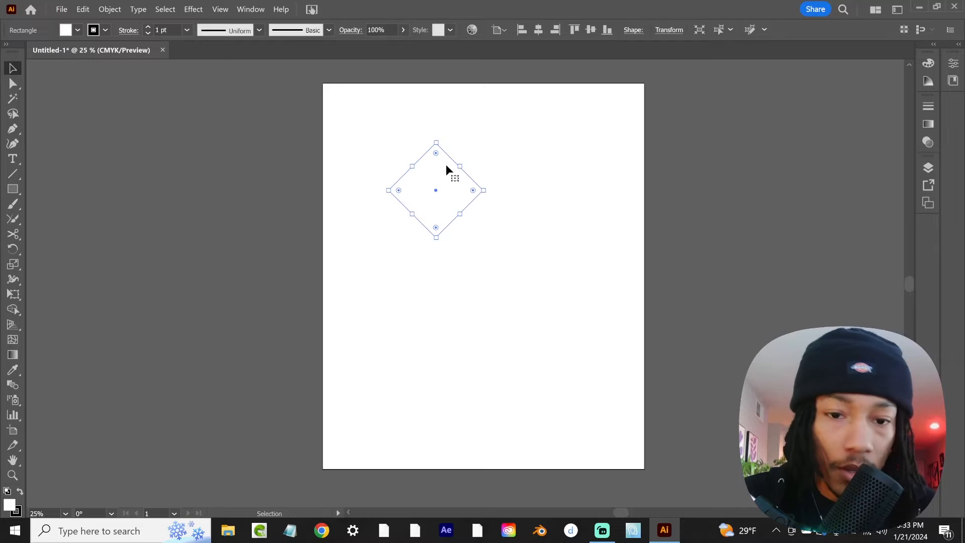
left_click(436, 228)
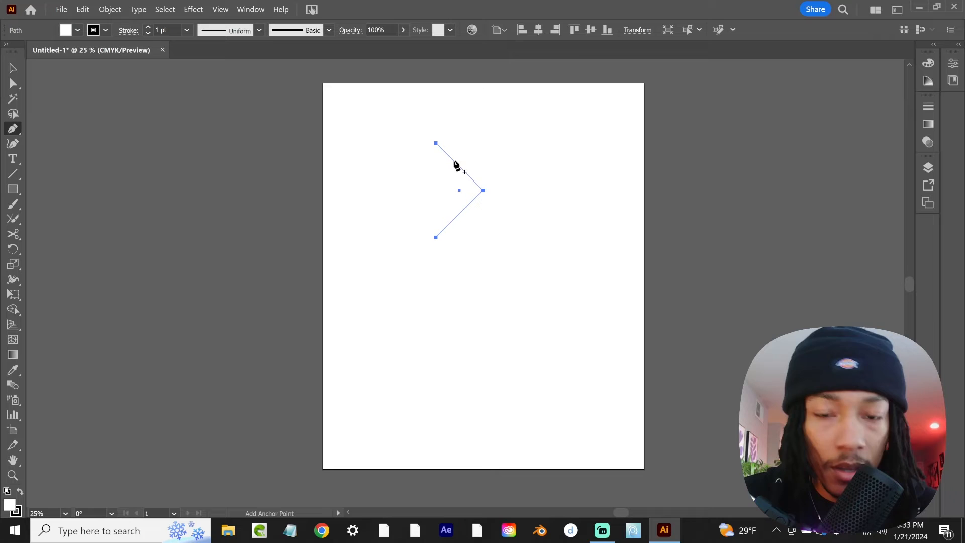
mouse_move(455, 165)
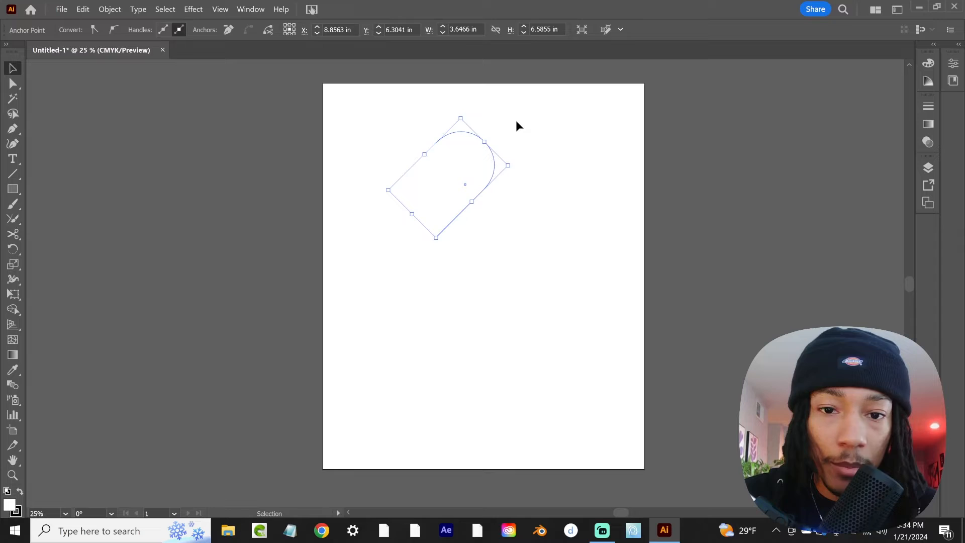
Select the whole arch outline after rounding the diamond's top-right side
left_click(460, 134)
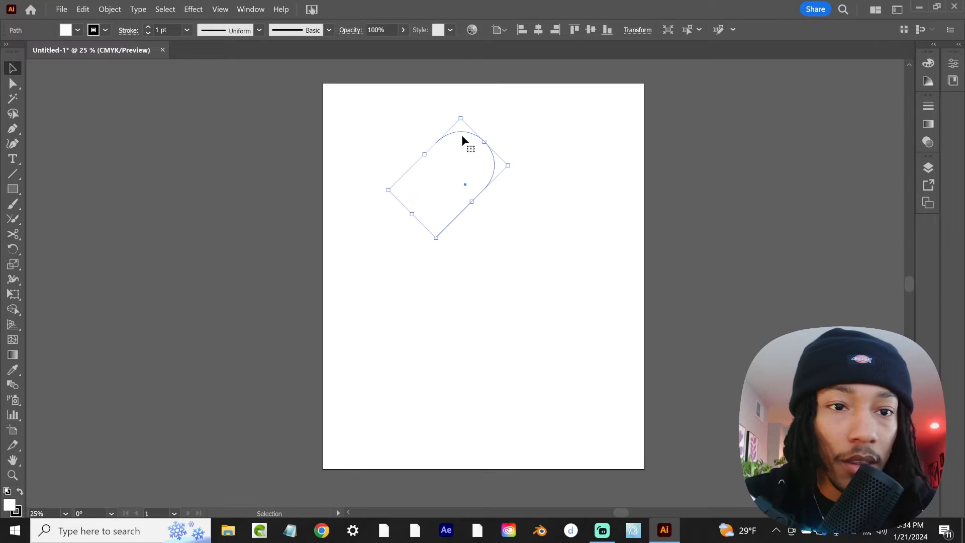
Reflect a copy of the half, join the open ends into a heart and fill it black
right_click(464, 142)
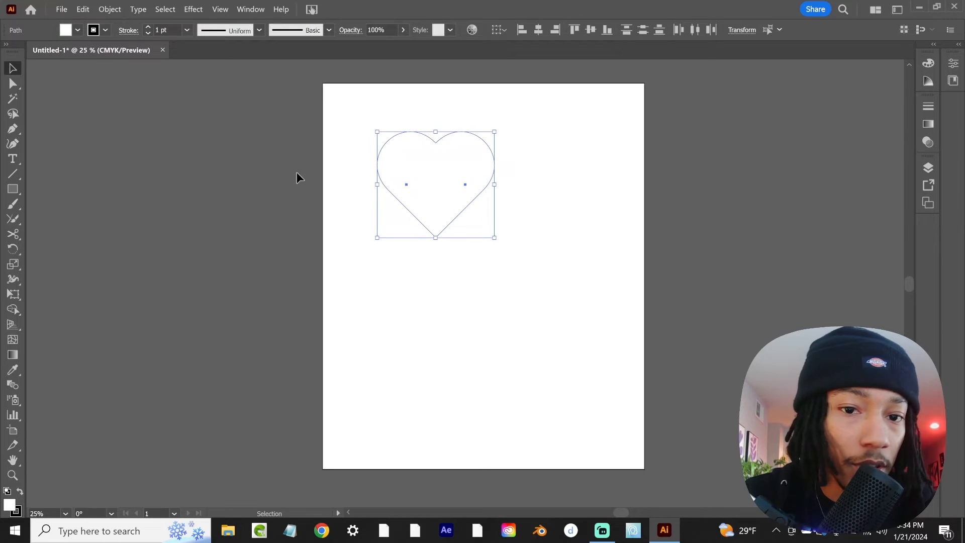
left_click(12, 218)
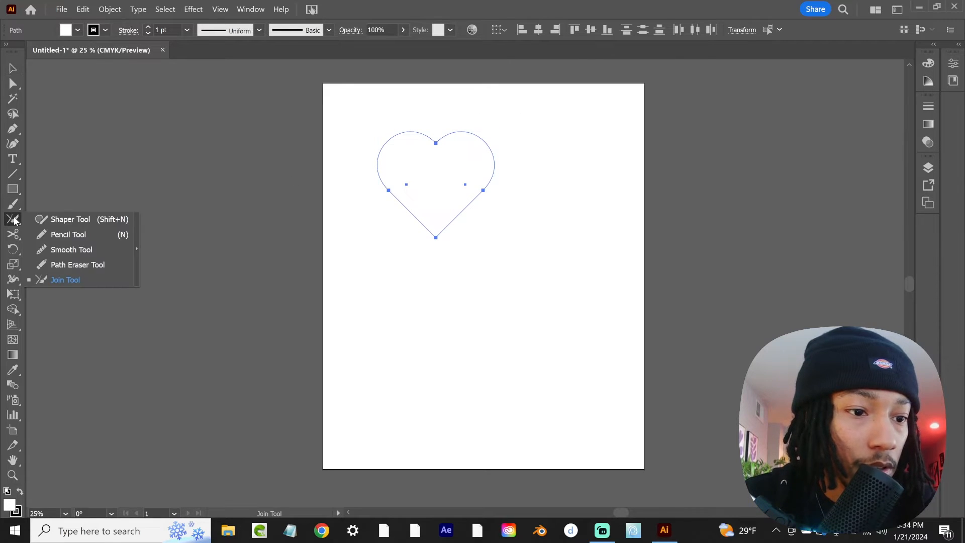
mouse_move(78, 280)
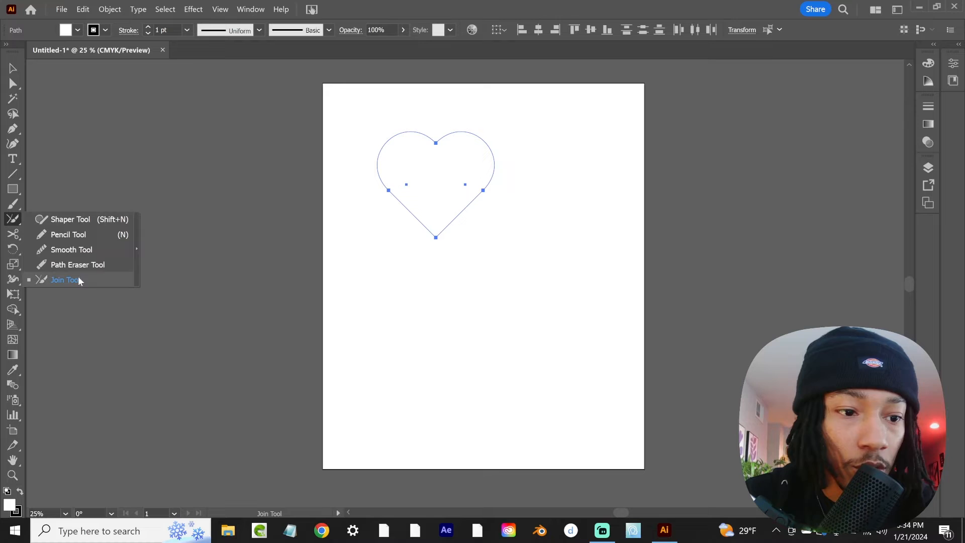
left_click(64, 279)
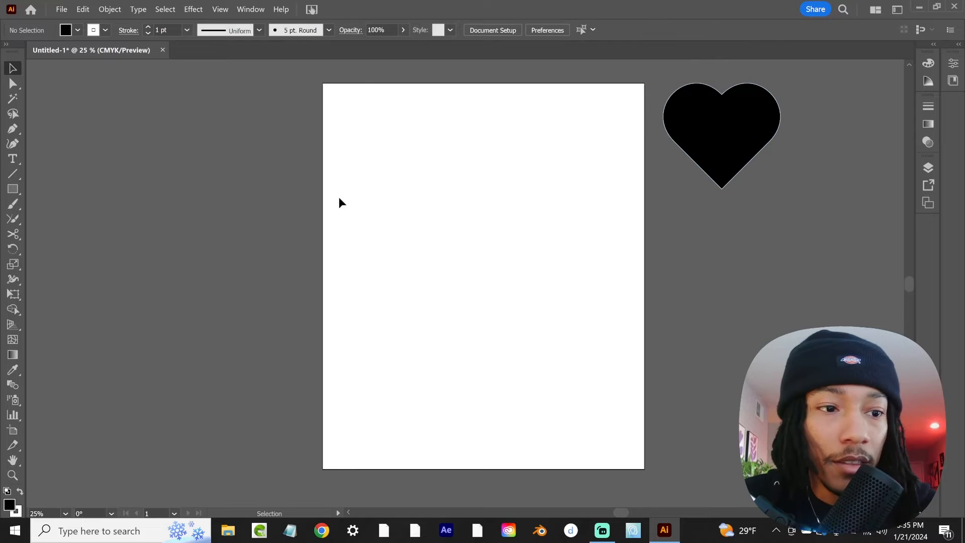
Draw and reflect two crossing rounded pills in an inverted V, then set their fill to None
left_click(12, 188)
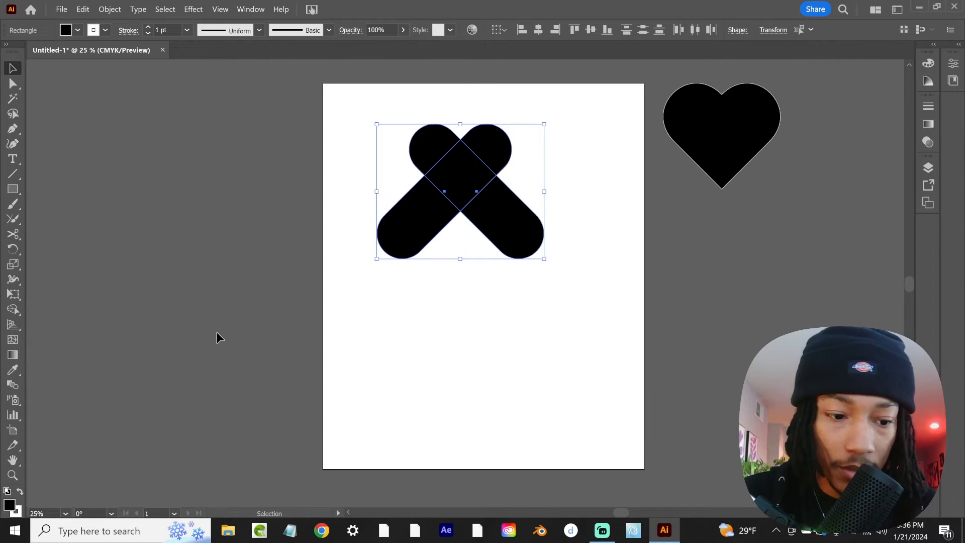
left_click(66, 29)
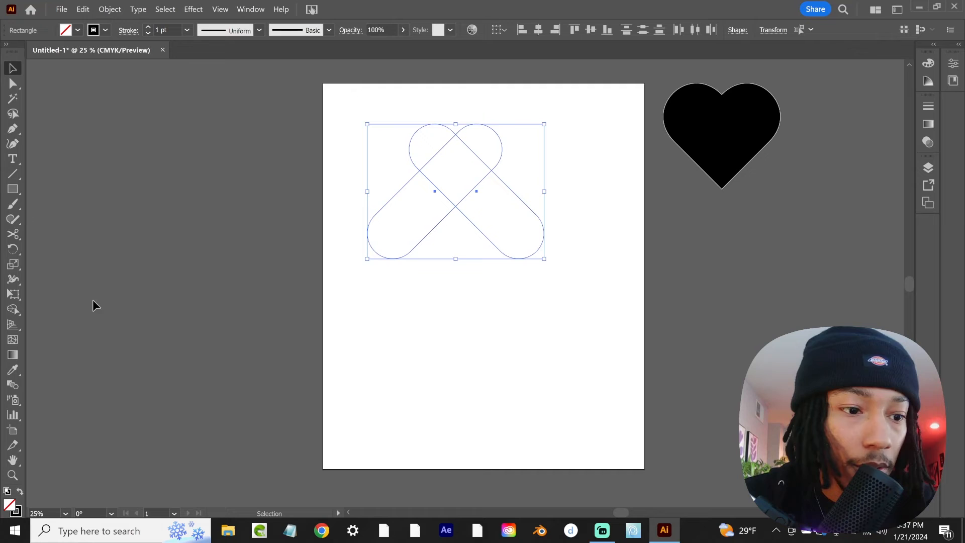
Select both pills and switch to the Shape Builder to merge overlapping regions
left_click(12, 308)
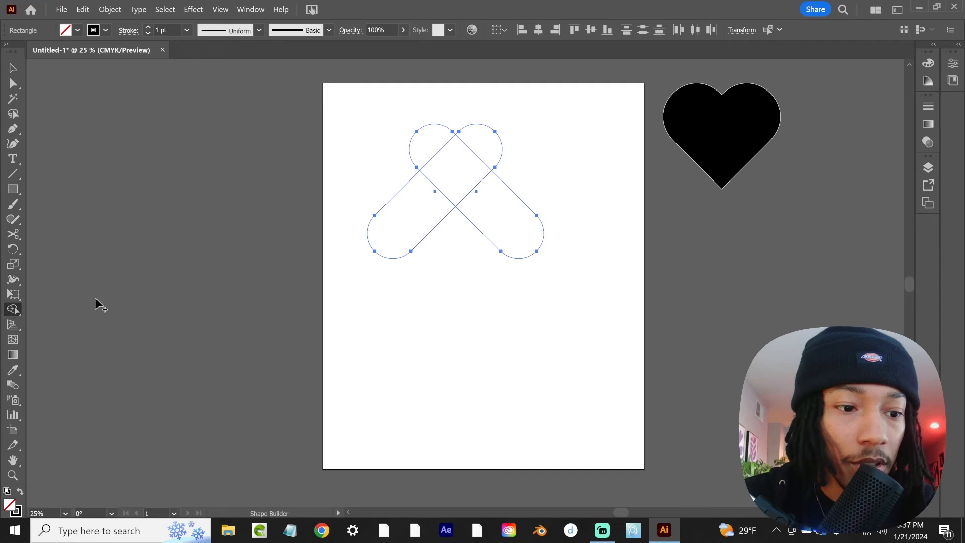
mouse_move(391, 188)
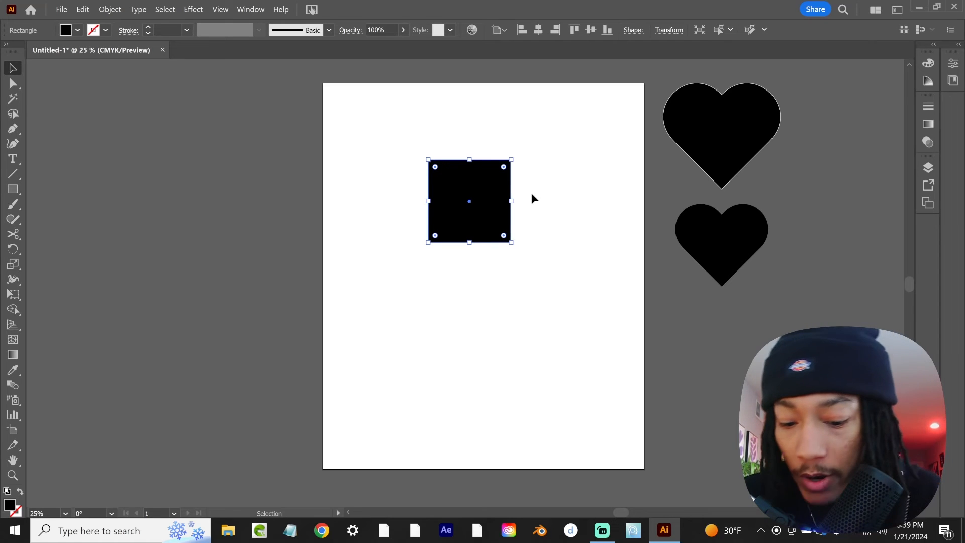
Merge the pills into a second black heart beside the first, then start a new square
left_click(12, 188)
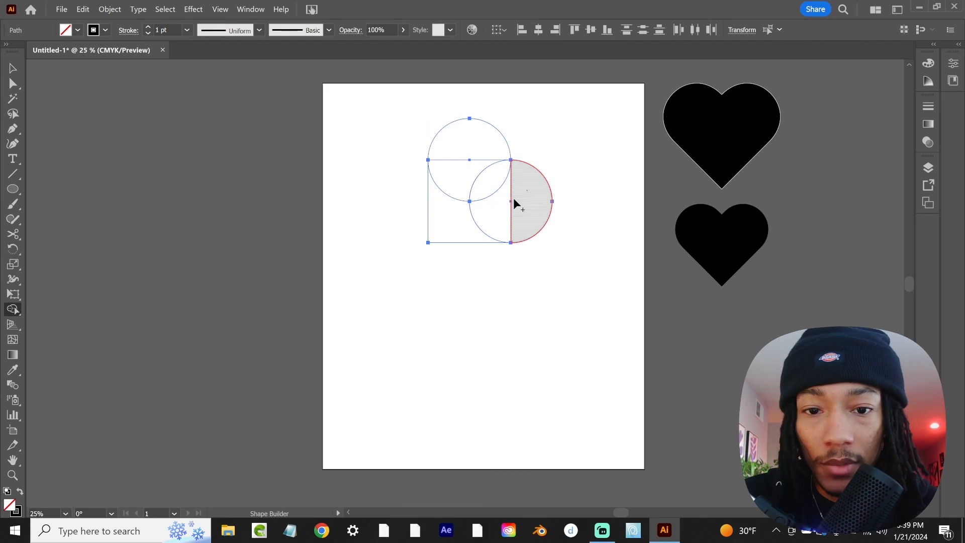
Merge the square and two circles into a third heart, fill black and stack it below the others
left_click(529, 197)
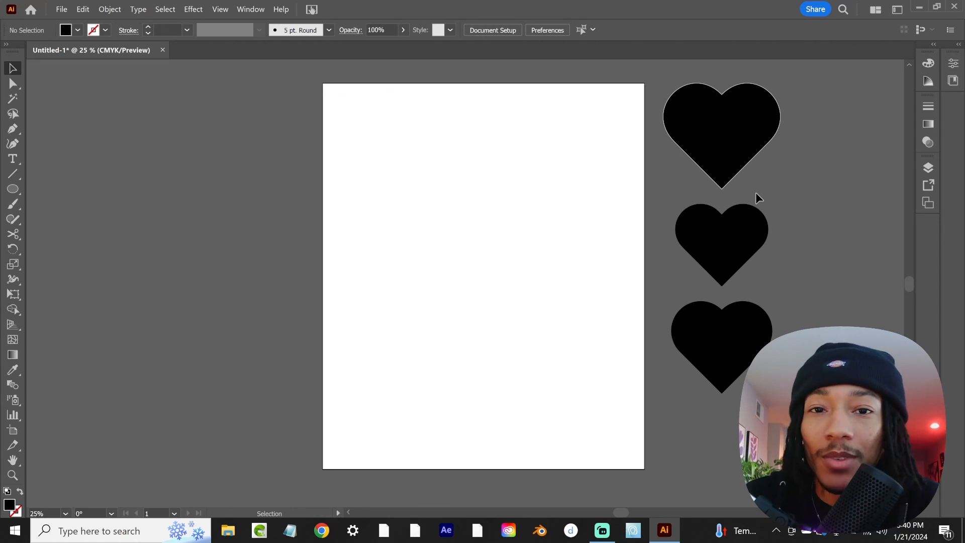
scroll("up", 3)
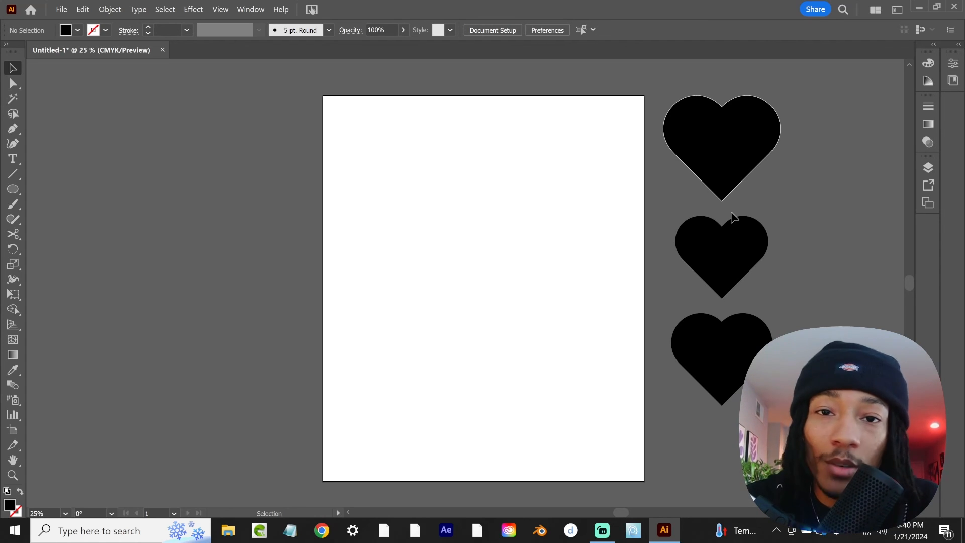